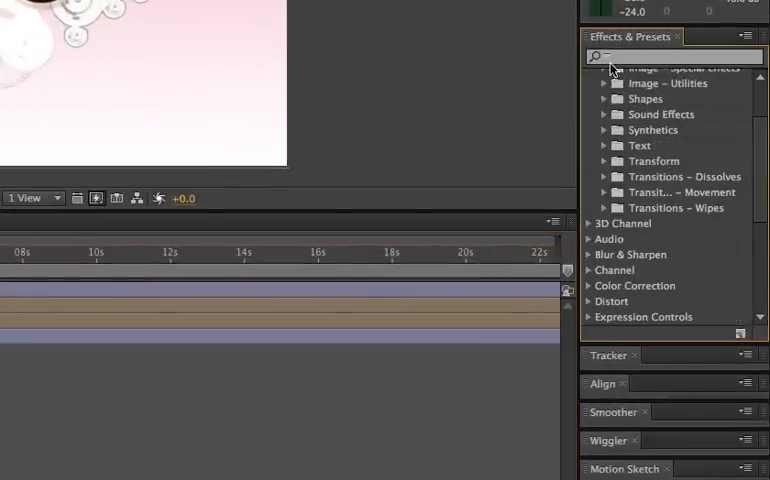
Search 'rot' and apply the Rotate Over Time preset to the selected photo layer.
type("rot")
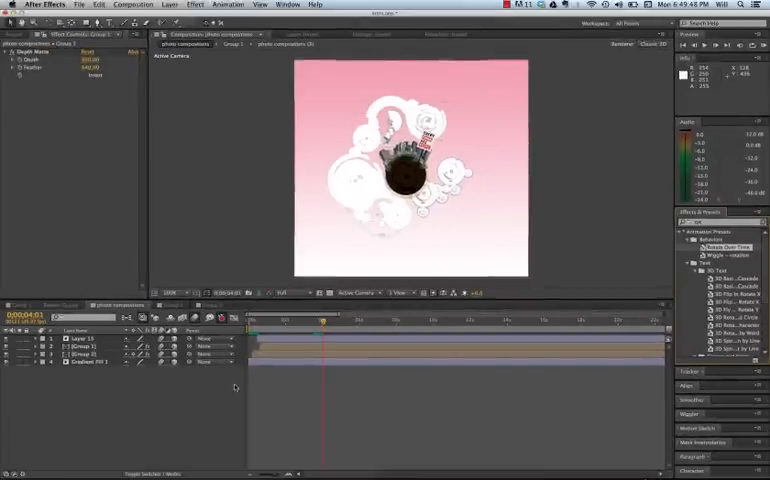
left_click(84, 338)
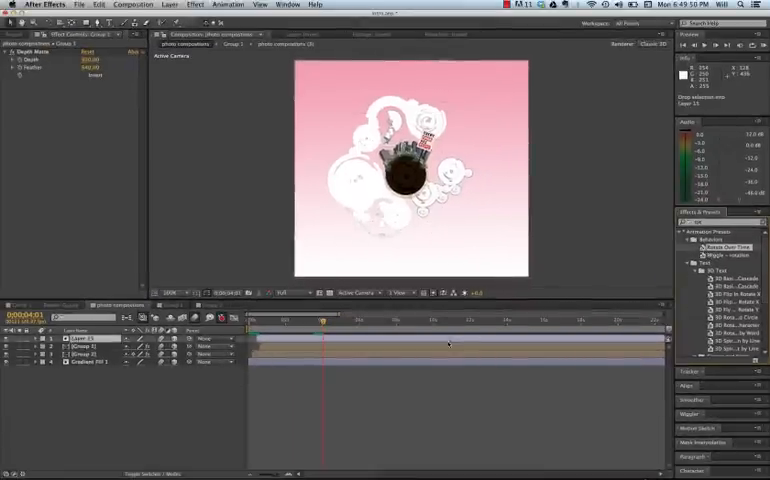
left_click(84, 354)
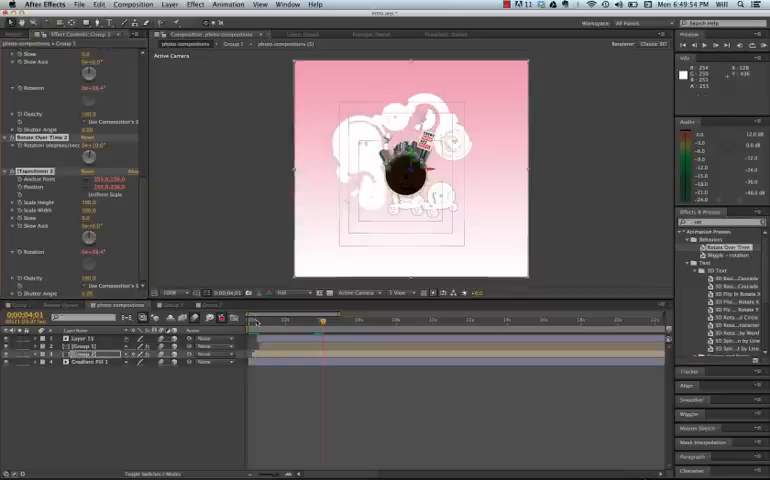
left_click(258, 322)
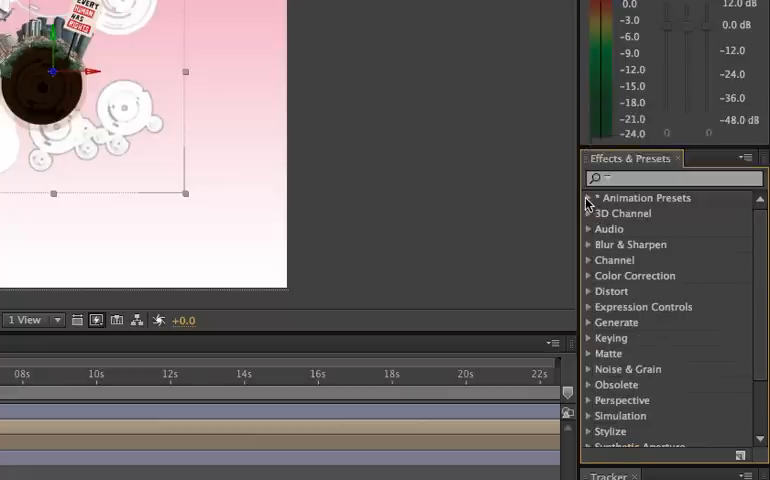
Browse Animation Presets > Behaviors to reach the Wiggle - gelatin preset.
left_click(588, 196)
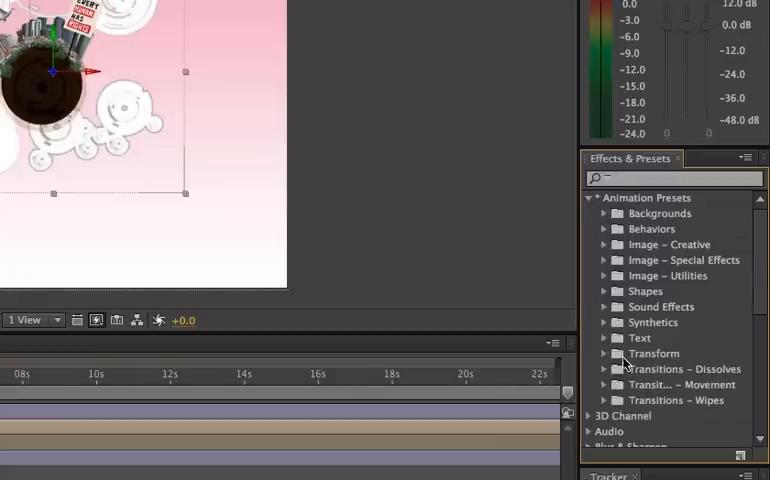
mouse_move(692, 264)
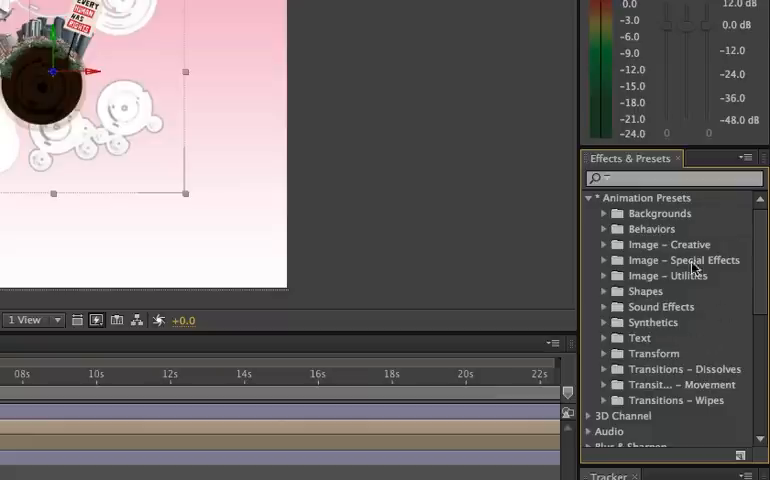
mouse_move(610, 232)
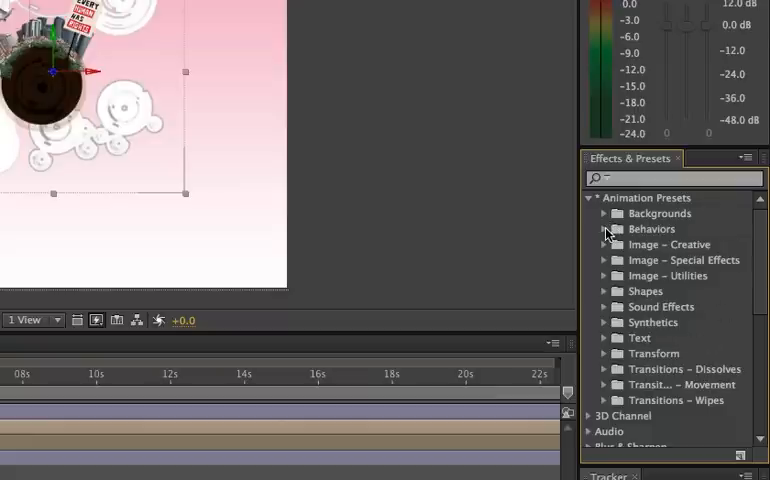
left_click(606, 228)
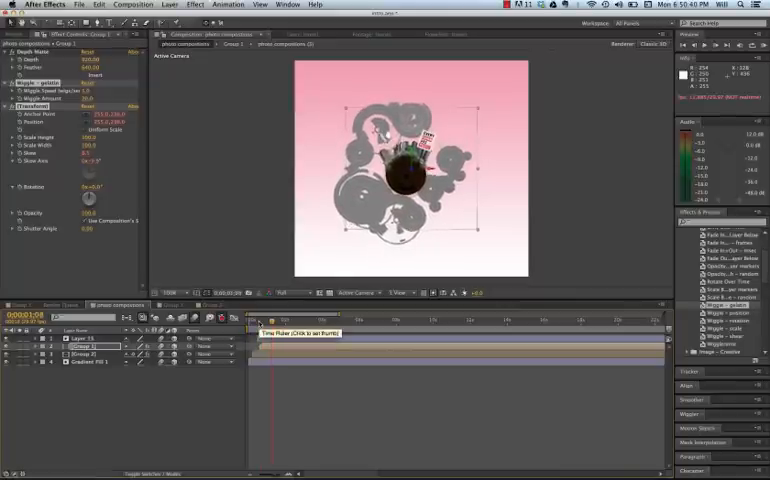
Preview the composition to watch the photo wobble with the gelatin wiggle.
key("cmd+s")
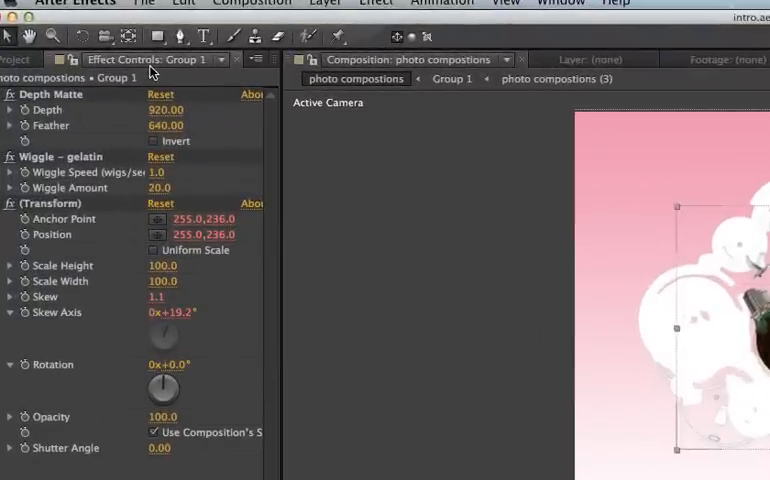
mouse_move(64, 104)
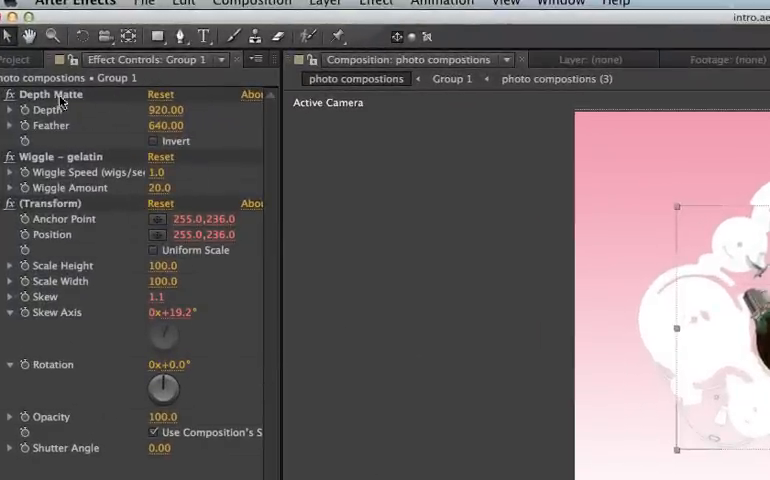
mouse_move(168, 174)
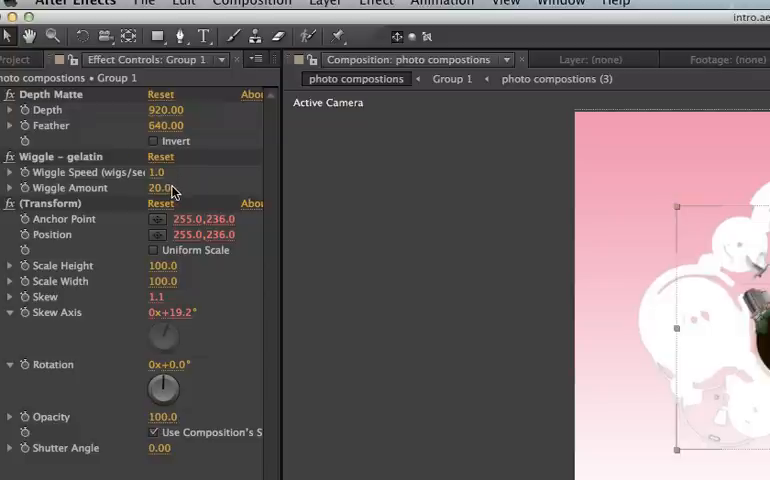
mouse_move(192, 188)
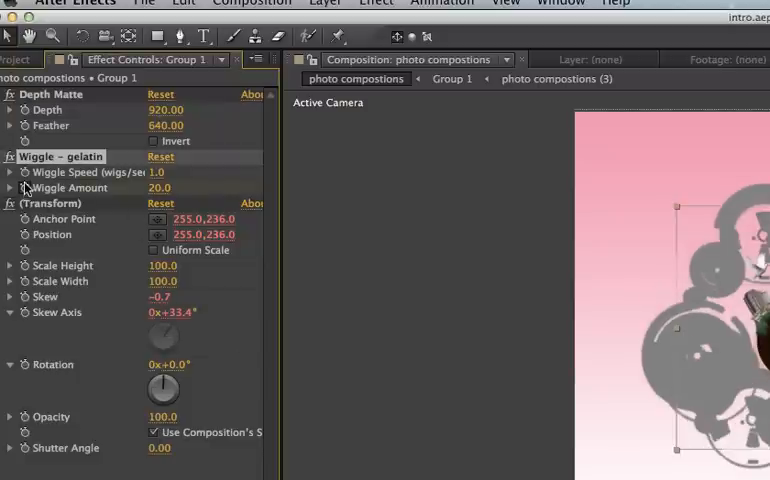
Show the gelatin wiggle expressions on the photo layer's properties in the timeline.
key("u")
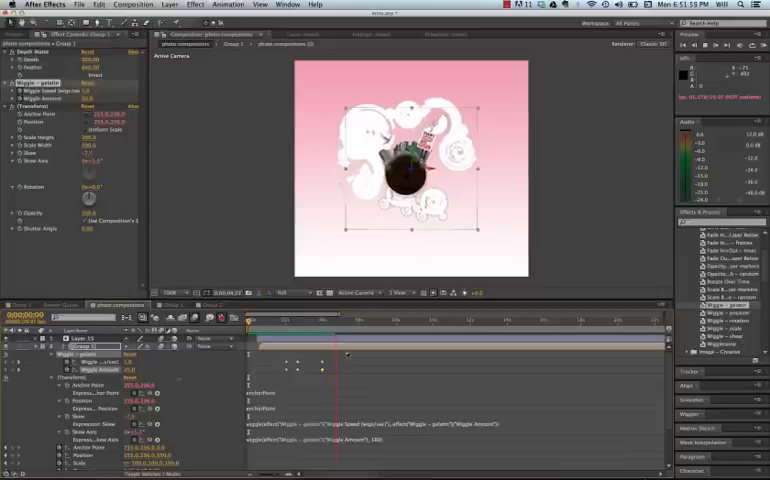
Remove all effects from the photo layer and dismiss the expression error warning with OK.
key("u")
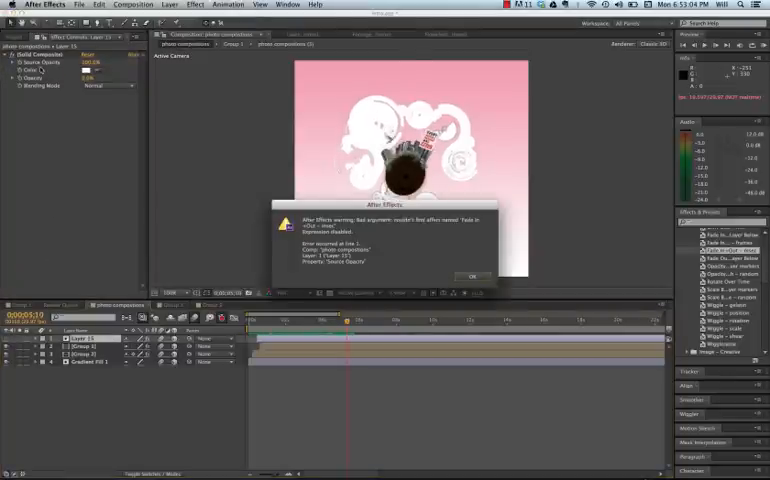
left_click(468, 276)
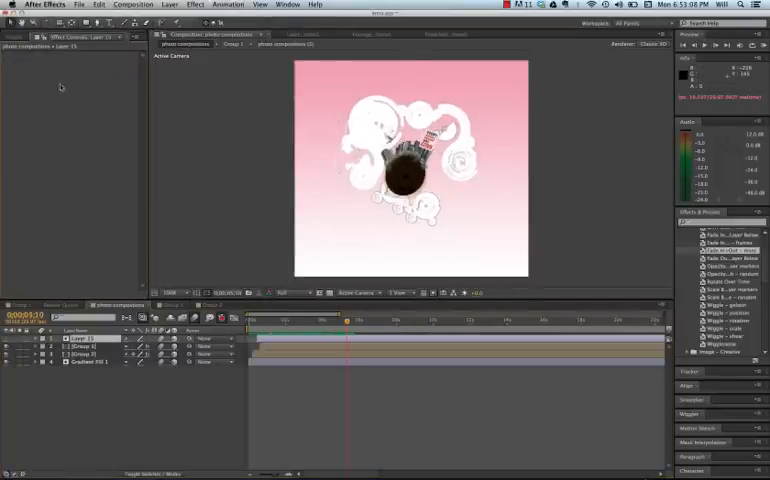
Create a new shape layer via Layer > New > Shape Layer for the kaleidoscope background.
left_click(130, 4)
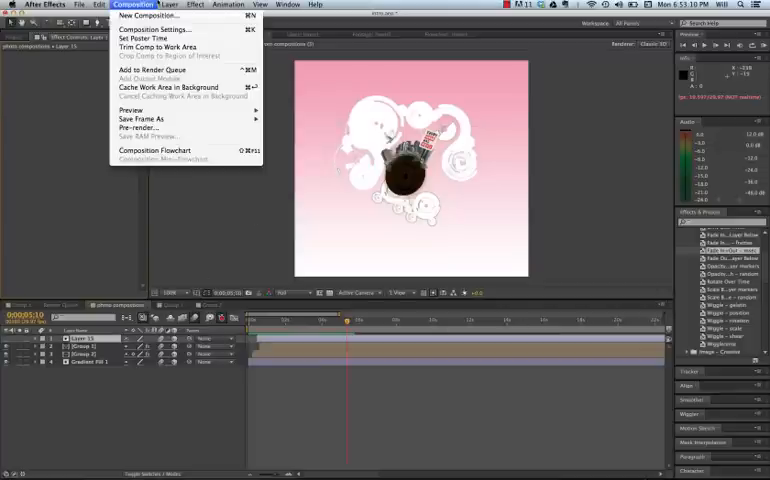
left_click(164, 6)
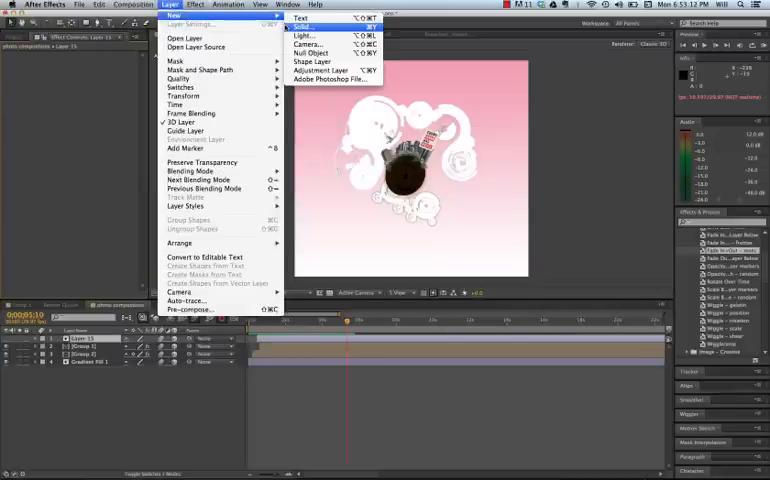
left_click(312, 60)
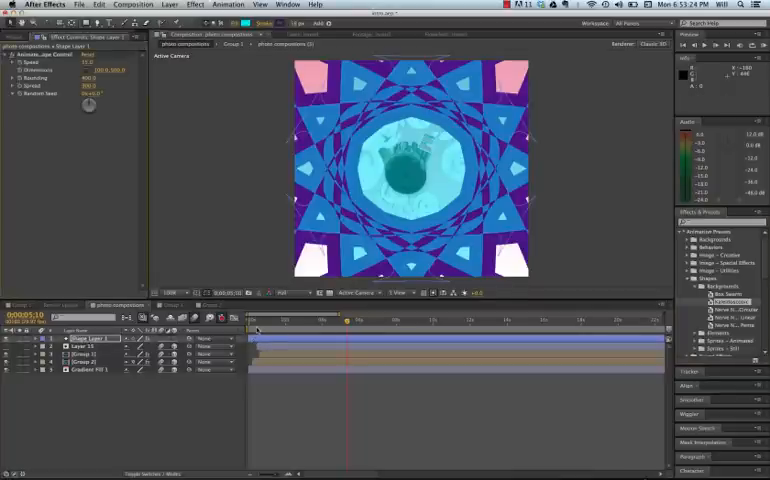
Apply a star-shaped Kaleidoscope background preset, then undo the change with Cmd+Z.
left_click(252, 320)
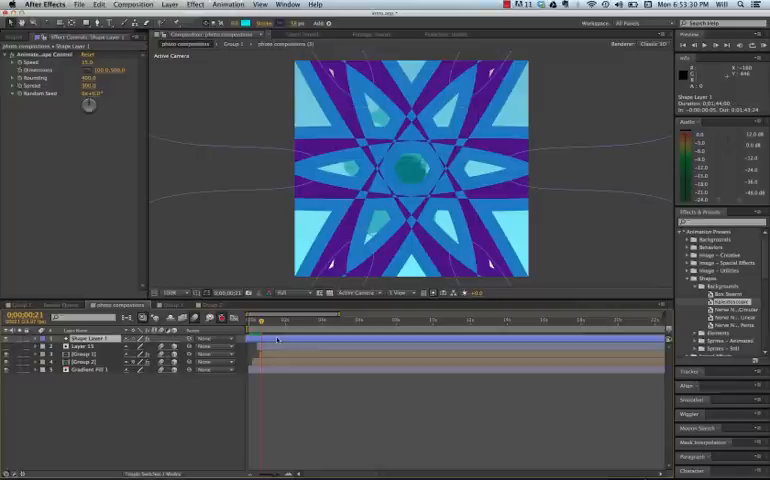
key("cmd+z")
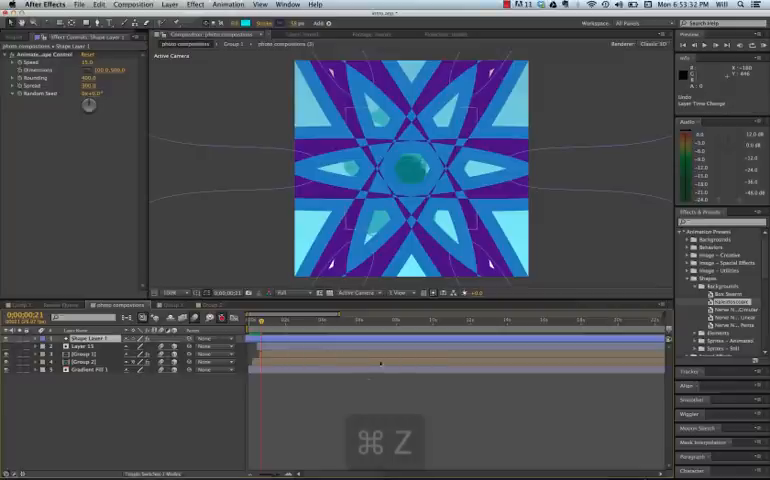